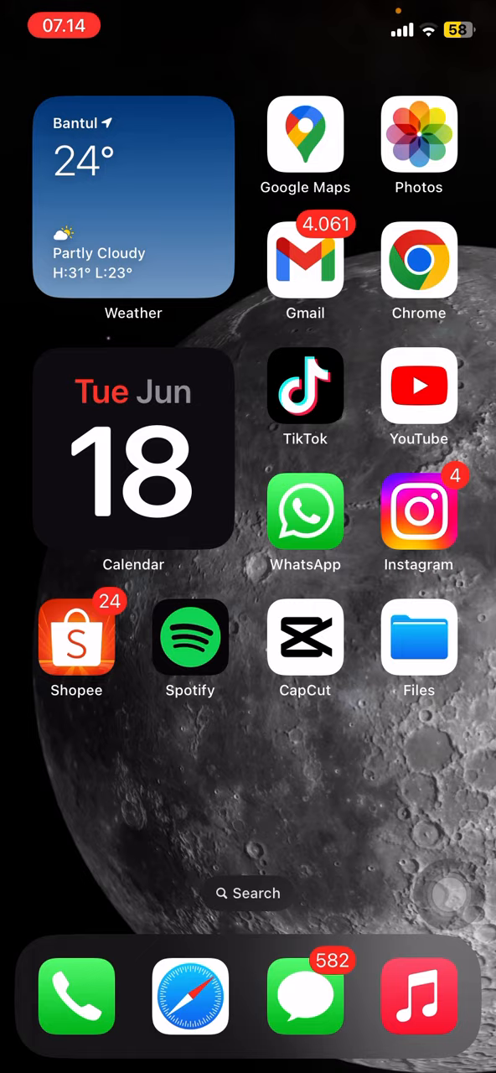
- Launch CapCut from the iPhone home screen
{"action": "left_click", "coordinate": [306, 637]}
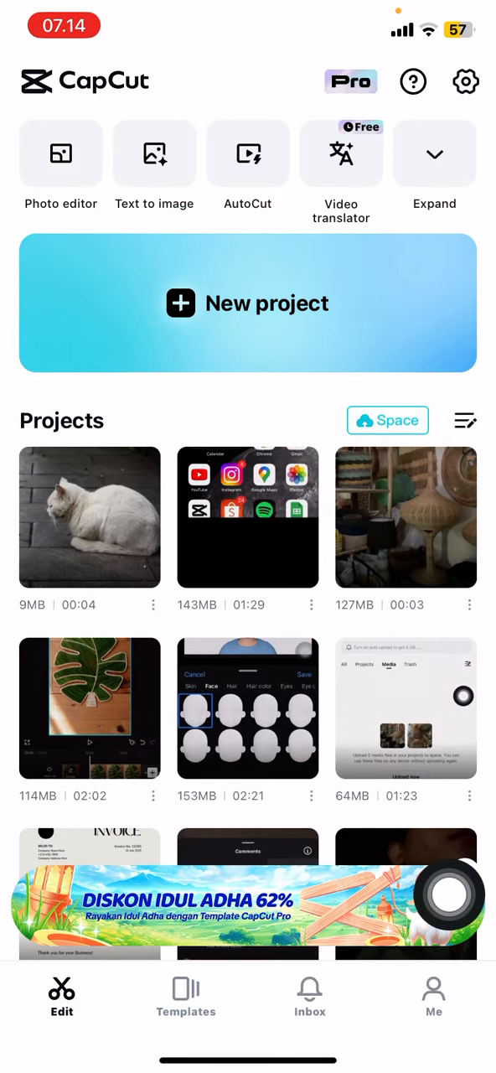
- Upload the cat project 0609-02 to Space from its options menu
{"action": "left_click", "coordinate": [249, 803]}
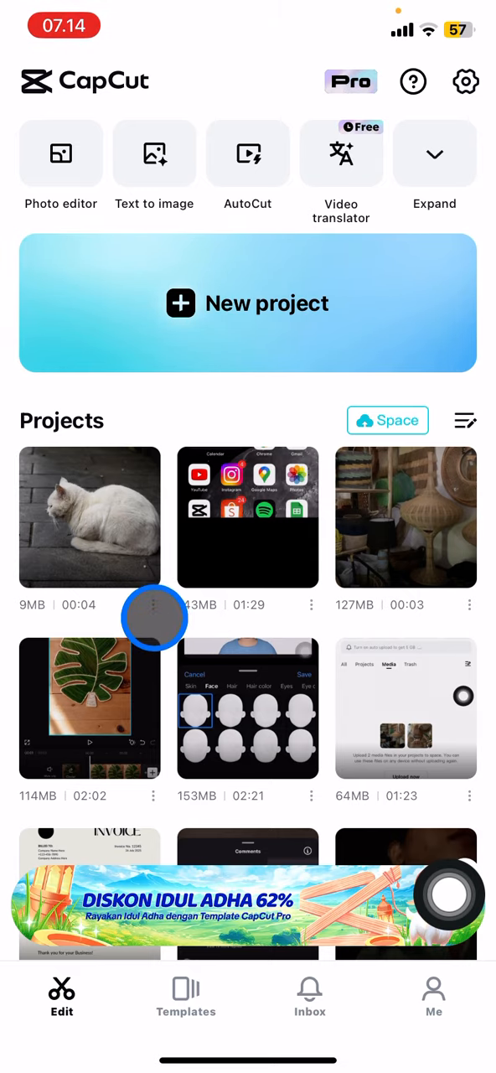
{"action": "left_click", "coordinate": [154, 604]}
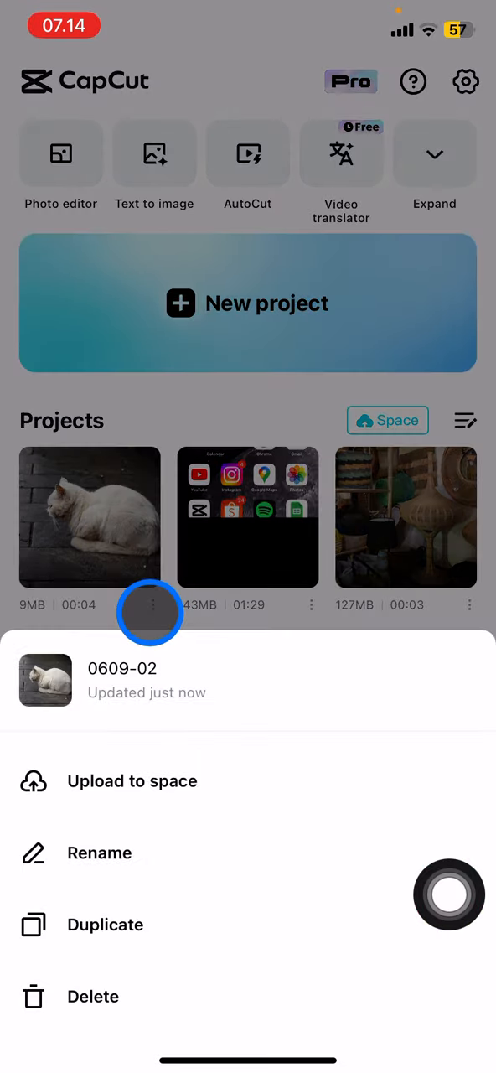
{"action": "left_click", "coordinate": [132, 781]}
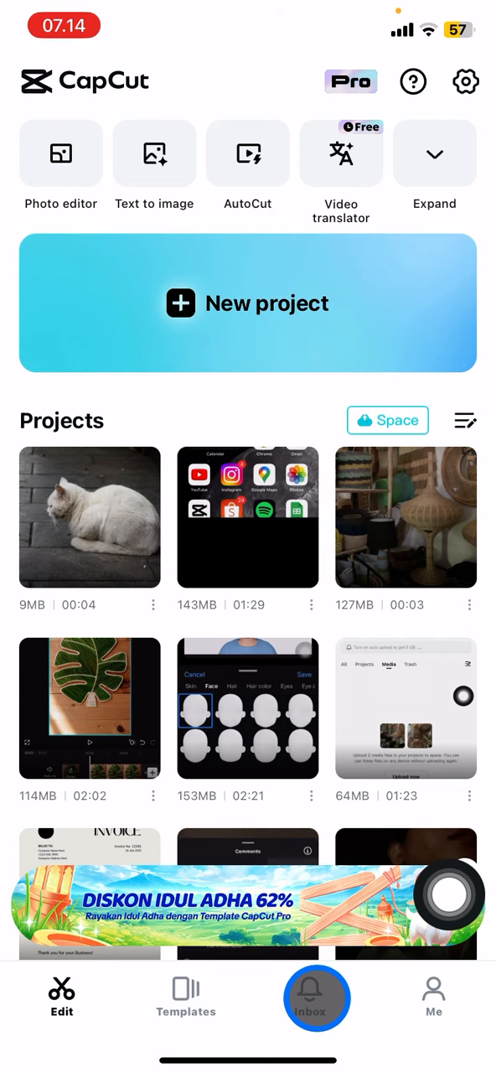
- Check all items in Space, then return to the project list
{"action": "left_click", "coordinate": [388, 420]}
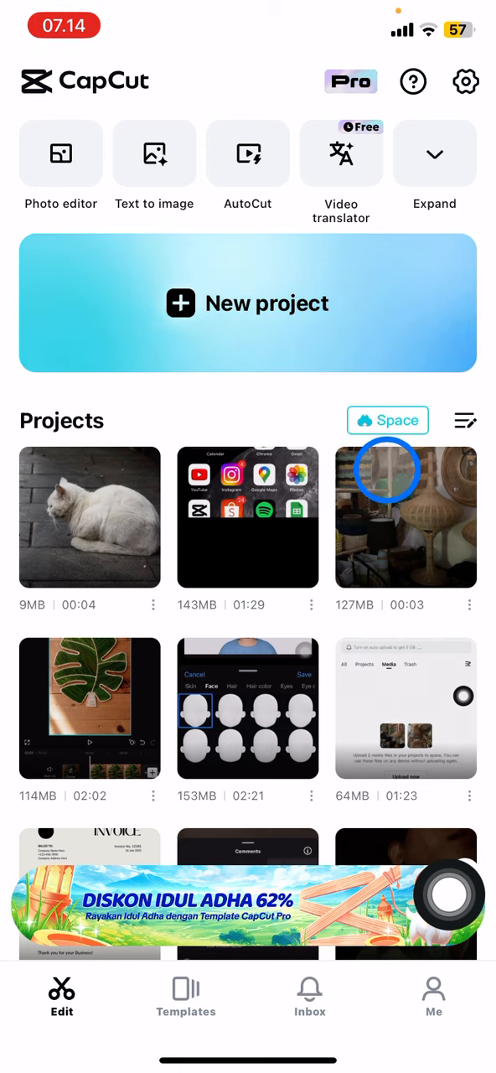
{"action": "left_click", "coordinate": [387, 420]}
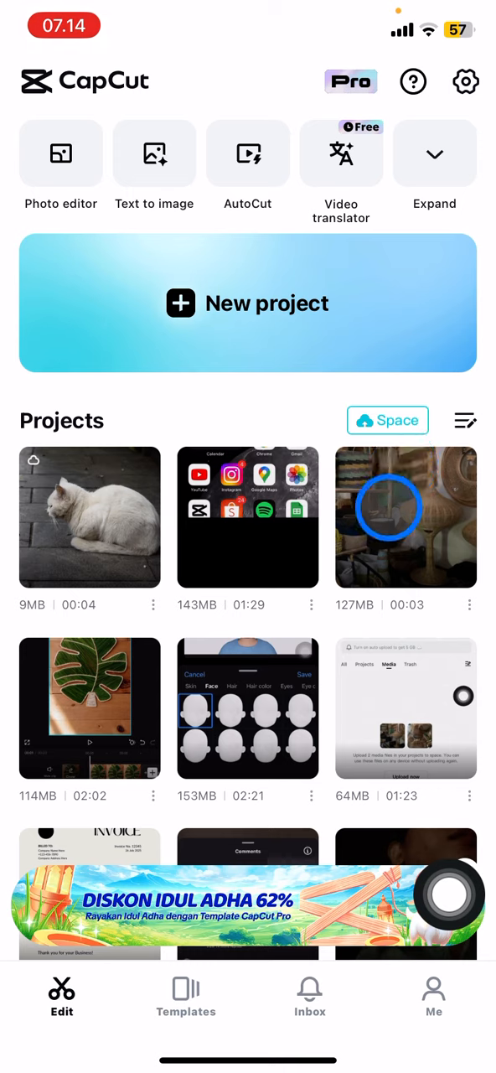
{"action": "left_click", "coordinate": [387, 420]}
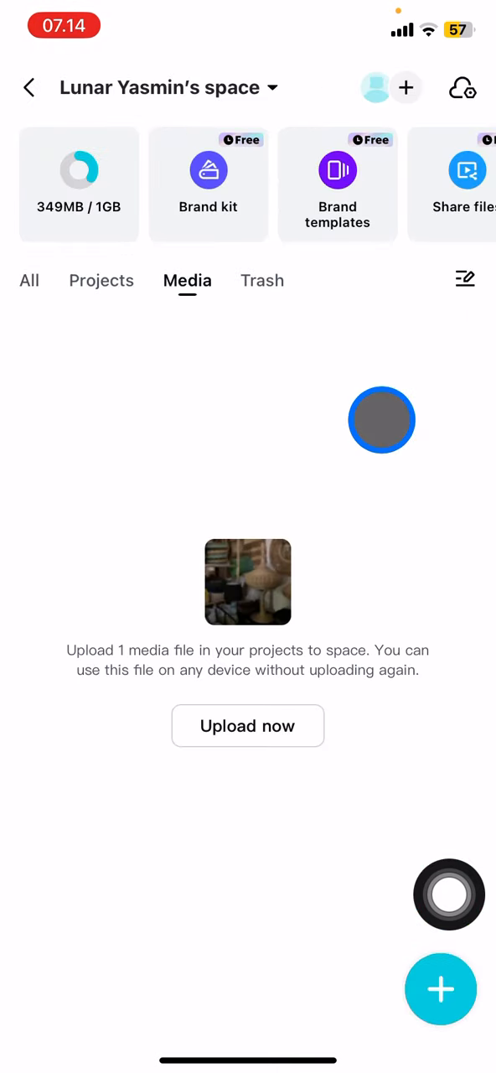
{"action": "left_click", "coordinate": [29, 281]}
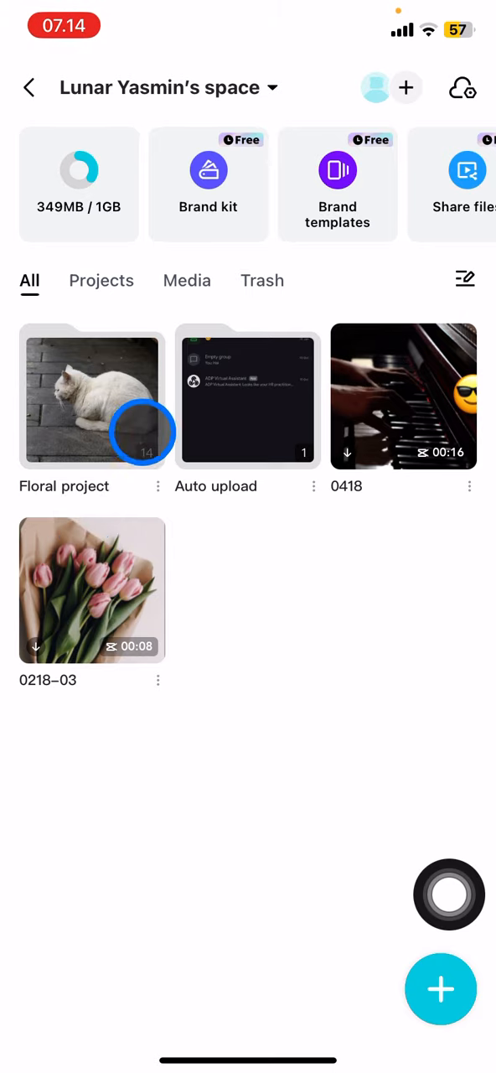
{"action": "left_click", "coordinate": [28, 88]}
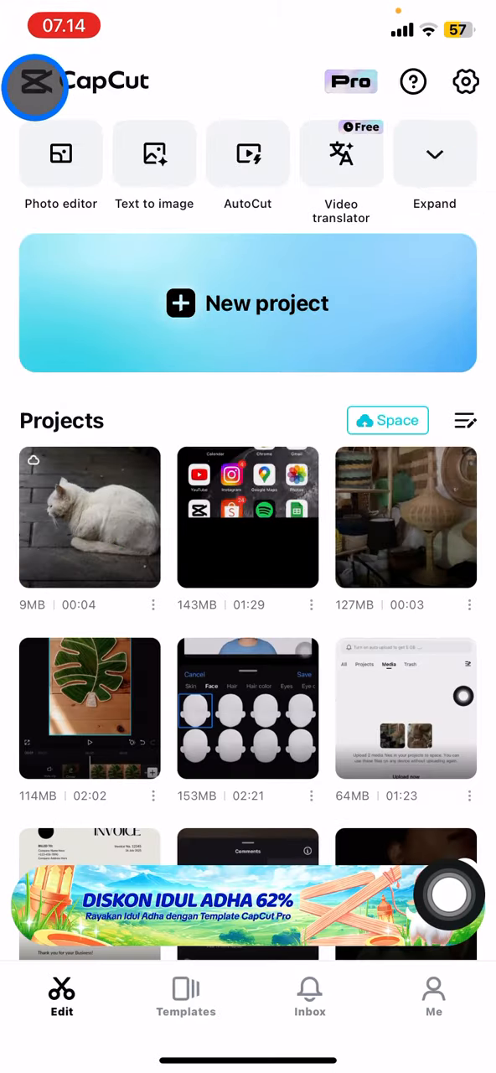
{"action": "left_click", "coordinate": [434, 993]}
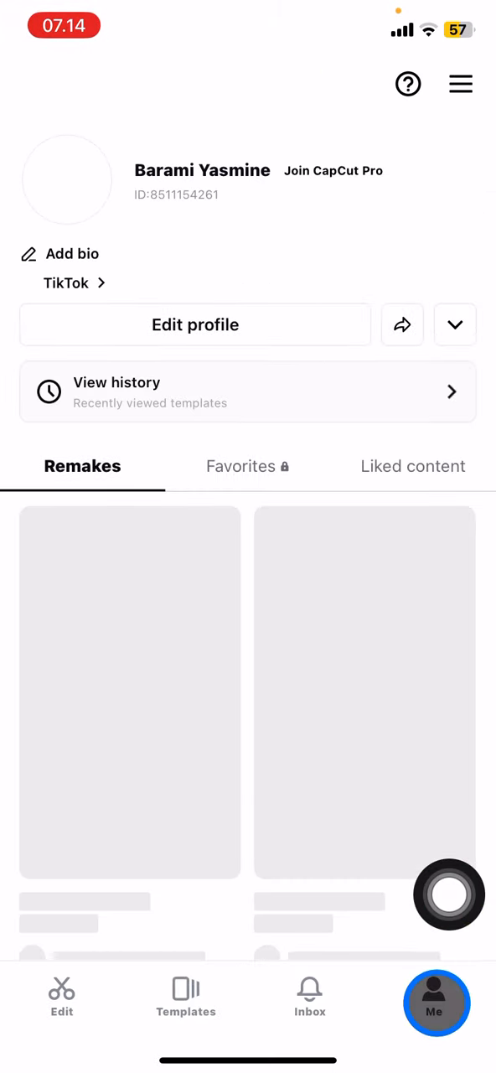
{"action": "left_click", "coordinate": [434, 1002]}
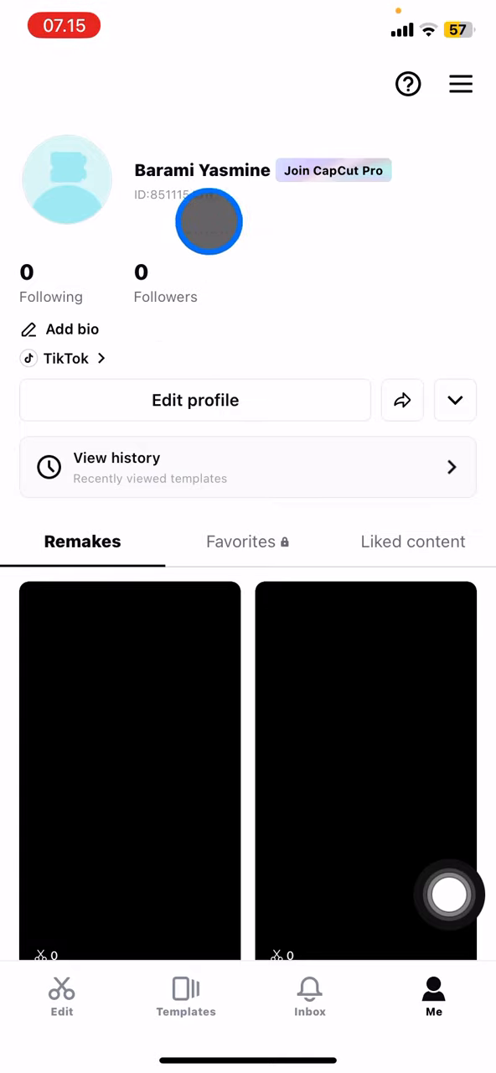
{"action": "left_click", "coordinate": [63, 997]}
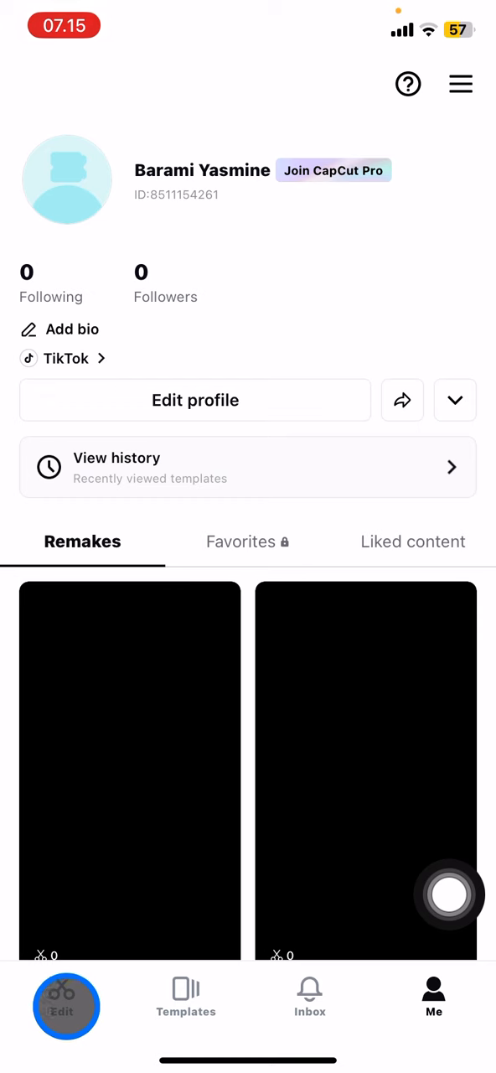
{"action": "left_click", "coordinate": [66, 997]}
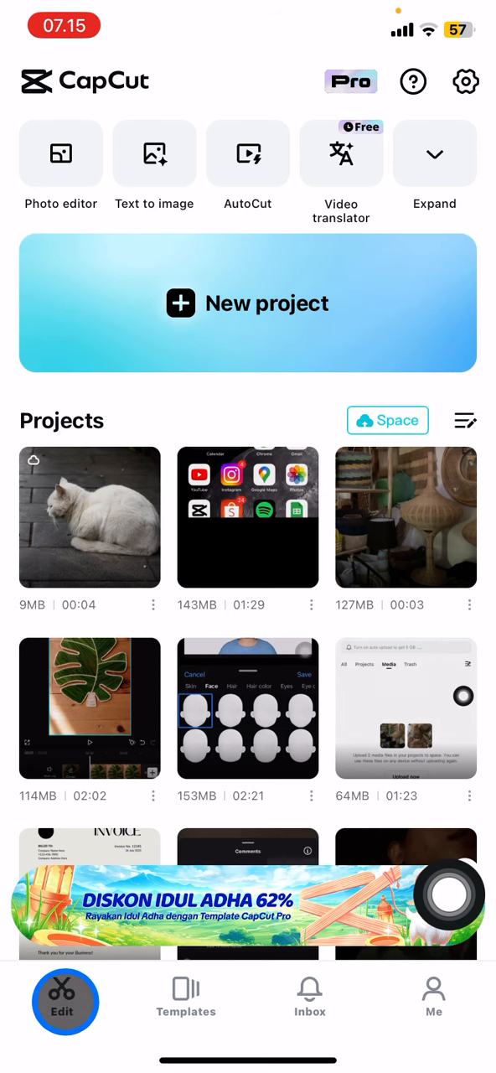